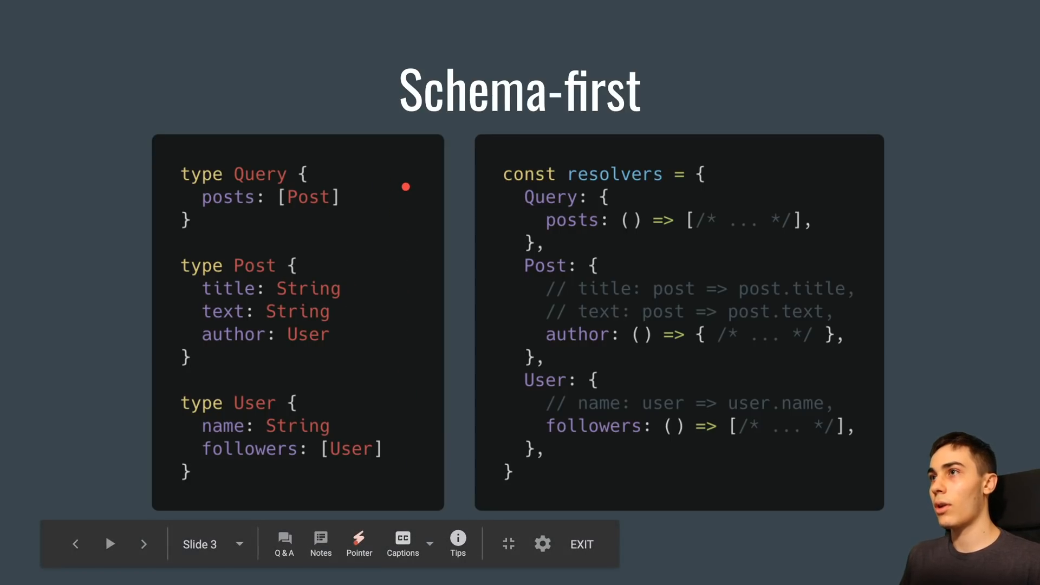
Advance the slideshow to the HelloResolver code-first example slide
left_click(143, 544)
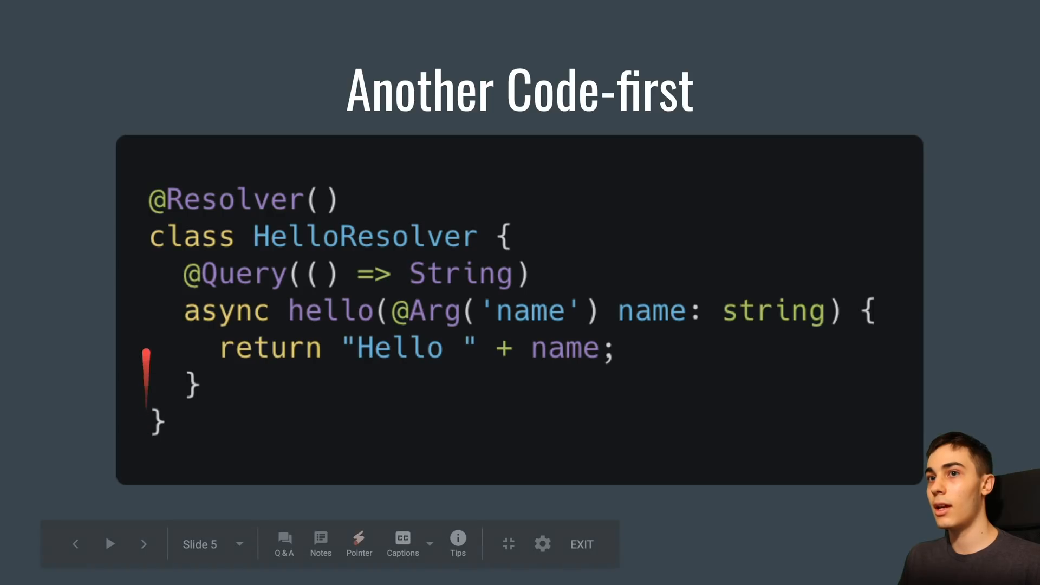
mouse_move(137, 204)
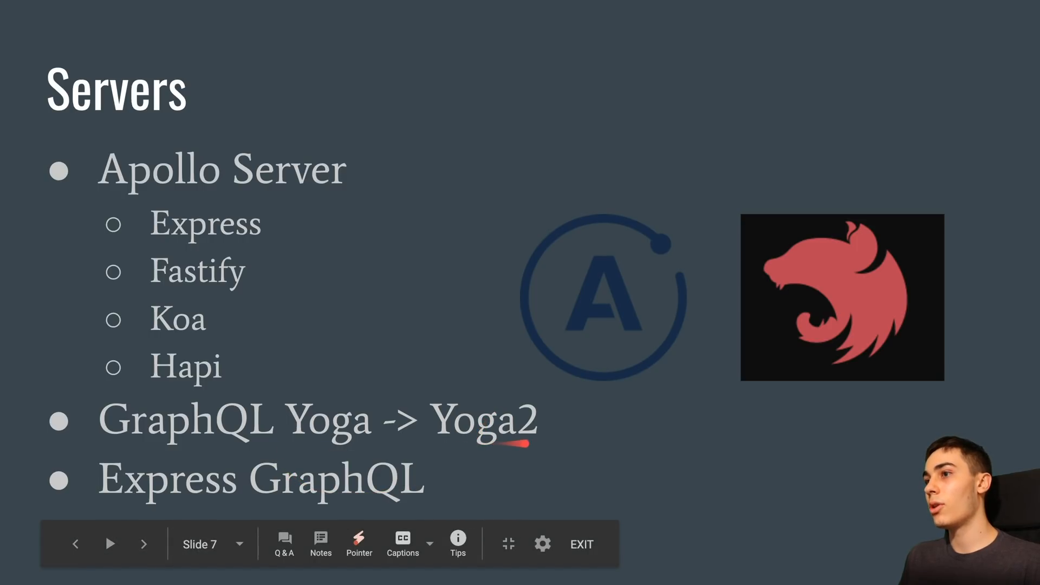
mouse_move(514, 448)
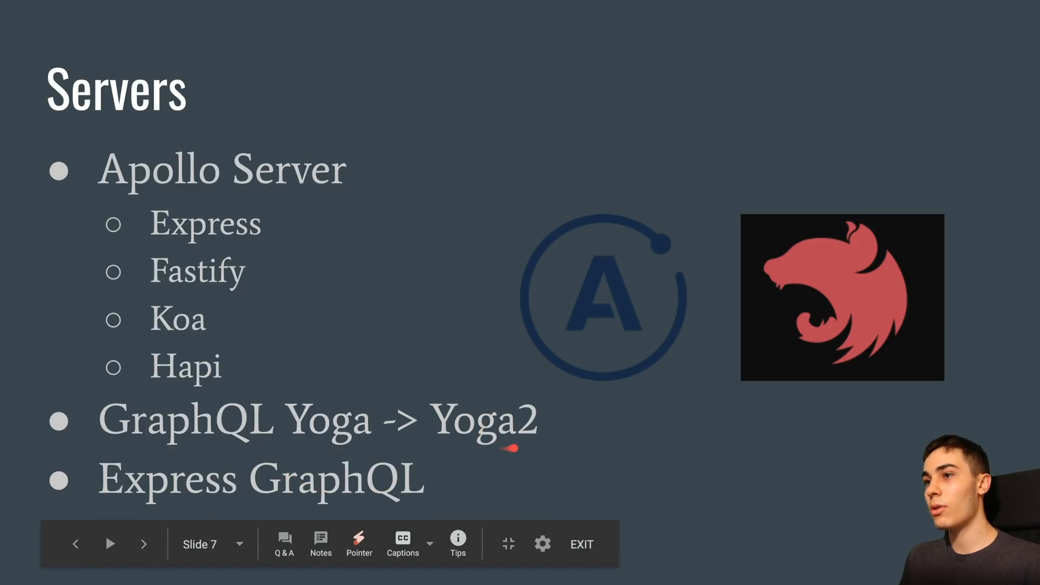
mouse_move(604, 436)
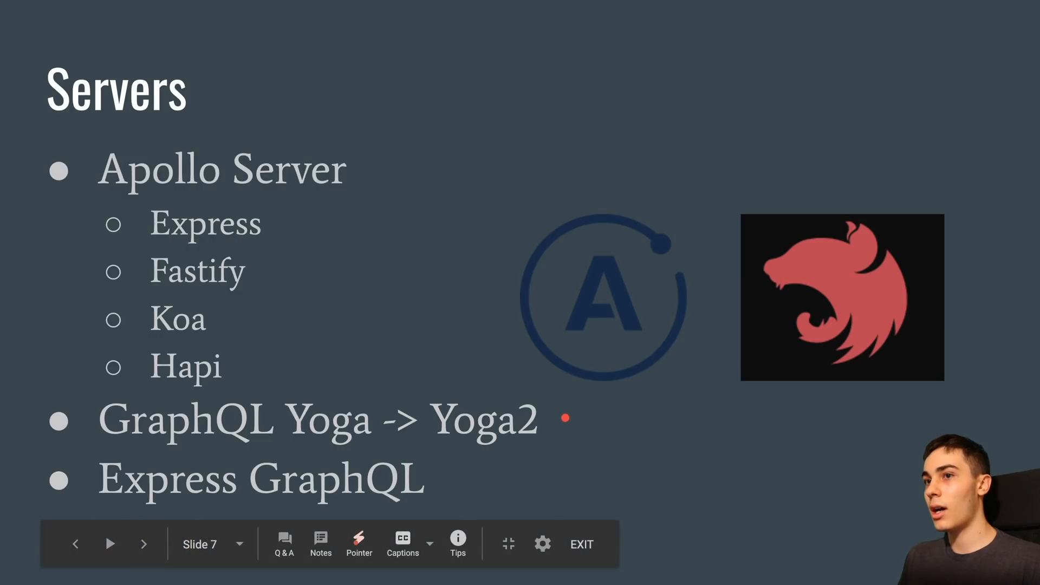
mouse_move(3, 399)
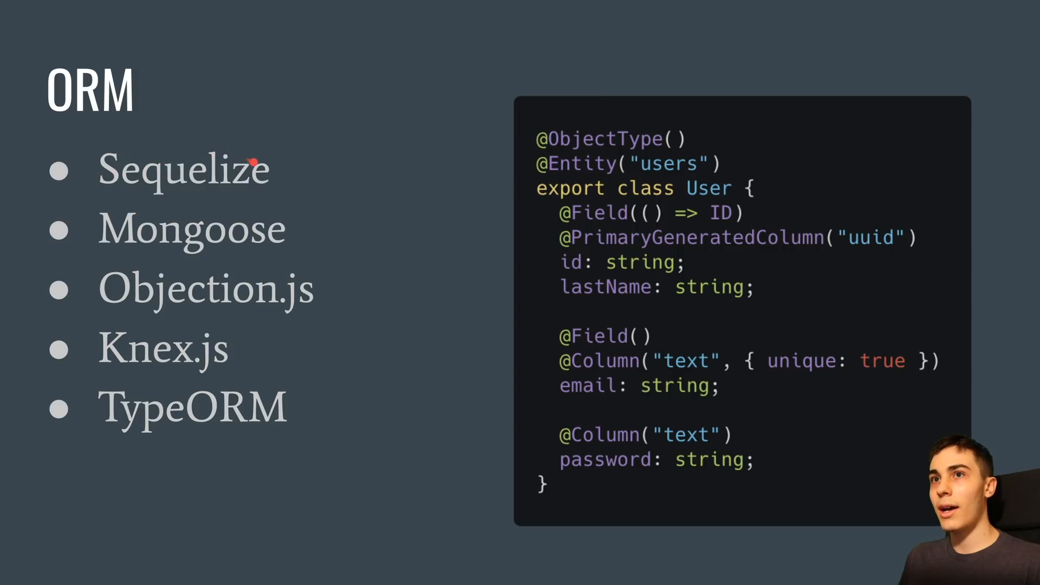
mouse_move(332, 211)
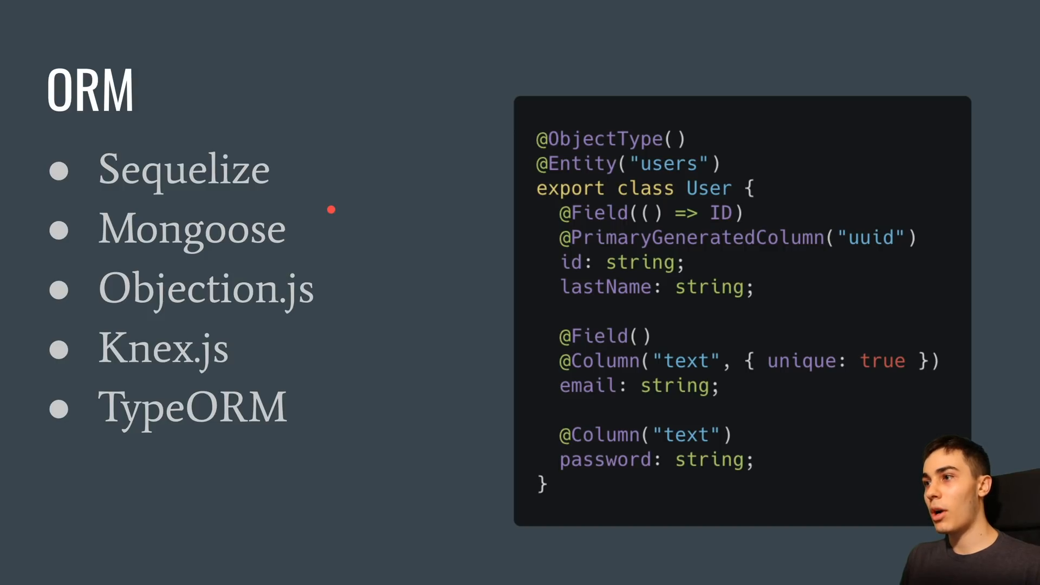
mouse_move(317, 170)
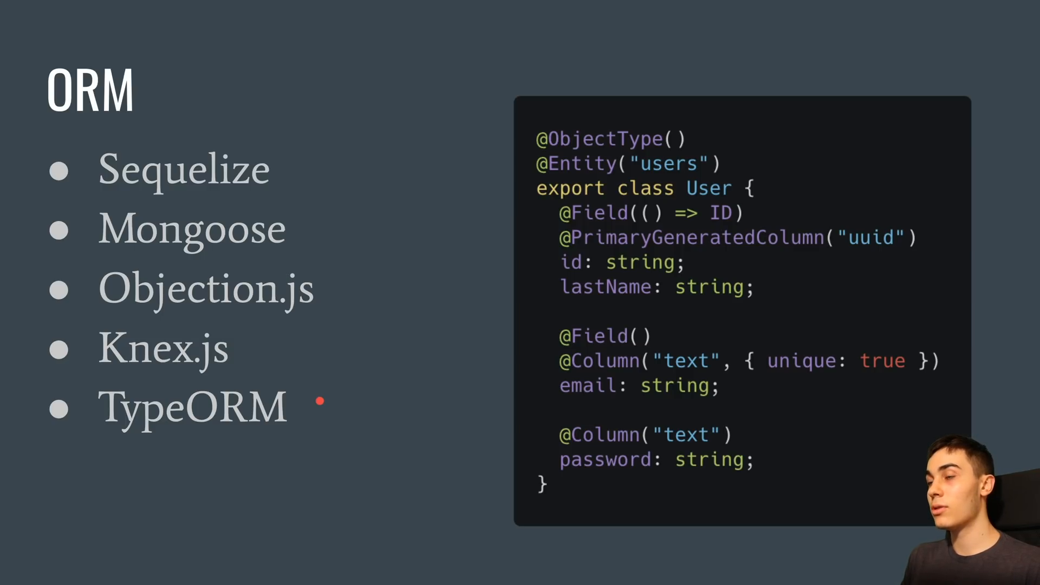
mouse_move(791, 142)
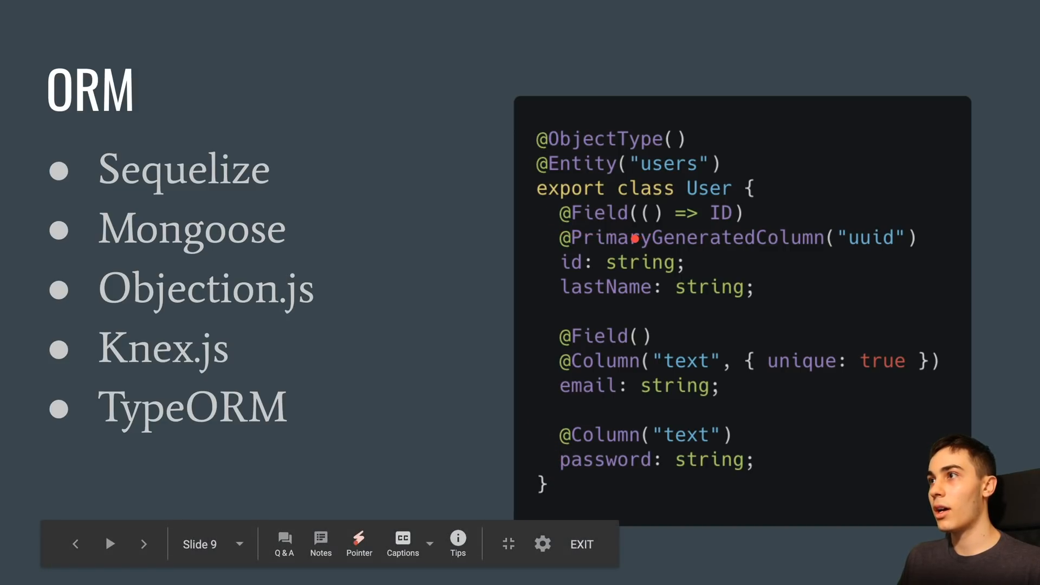
mouse_move(576, 436)
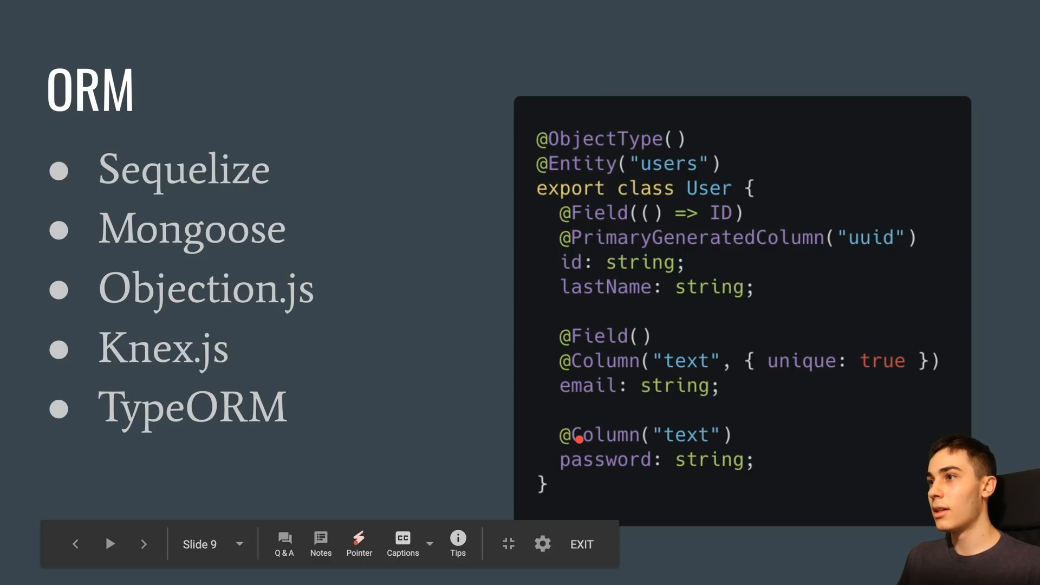
mouse_move(572, 328)
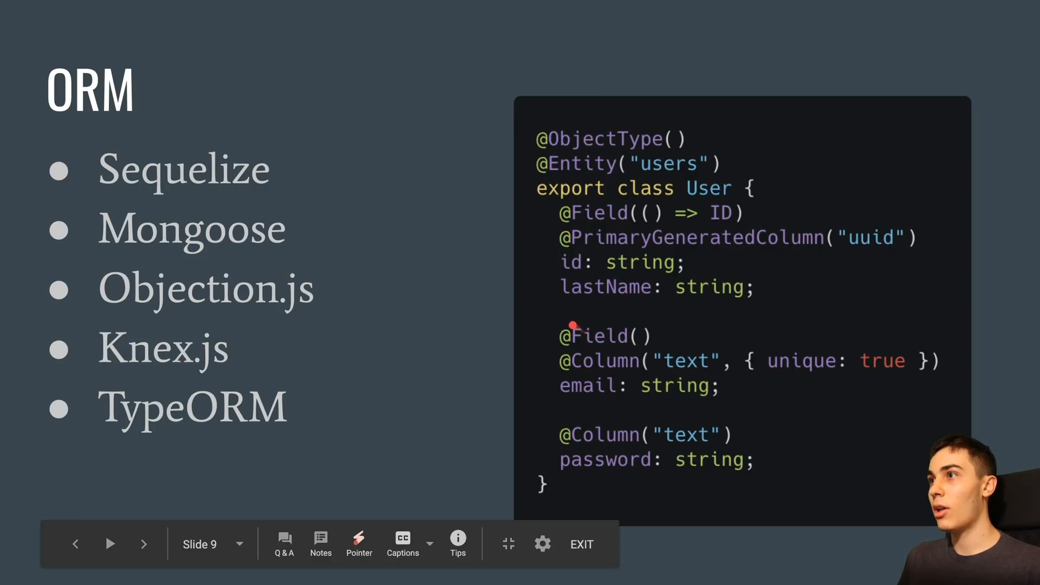
mouse_move(601, 212)
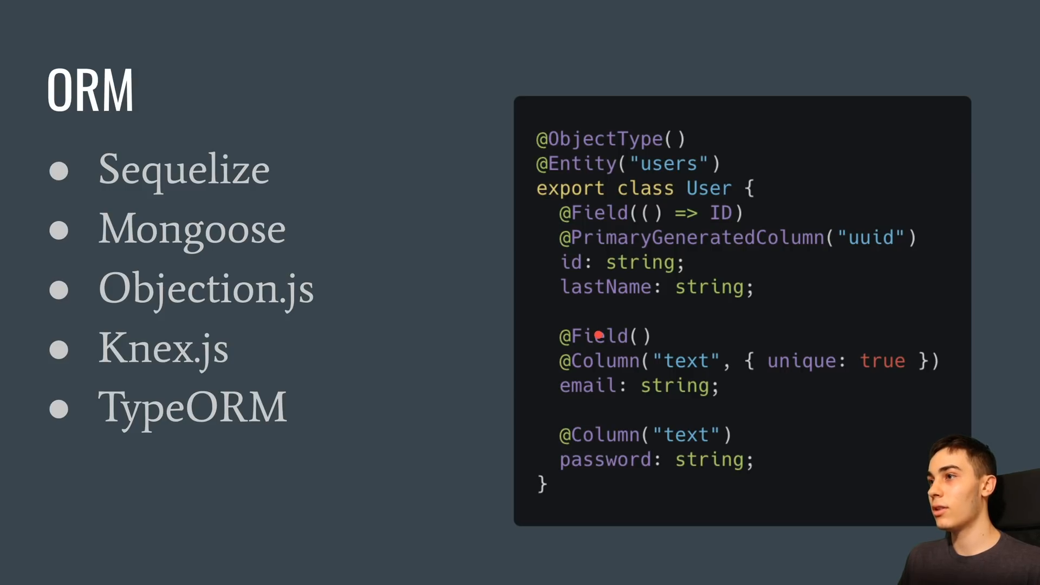
mouse_move(602, 360)
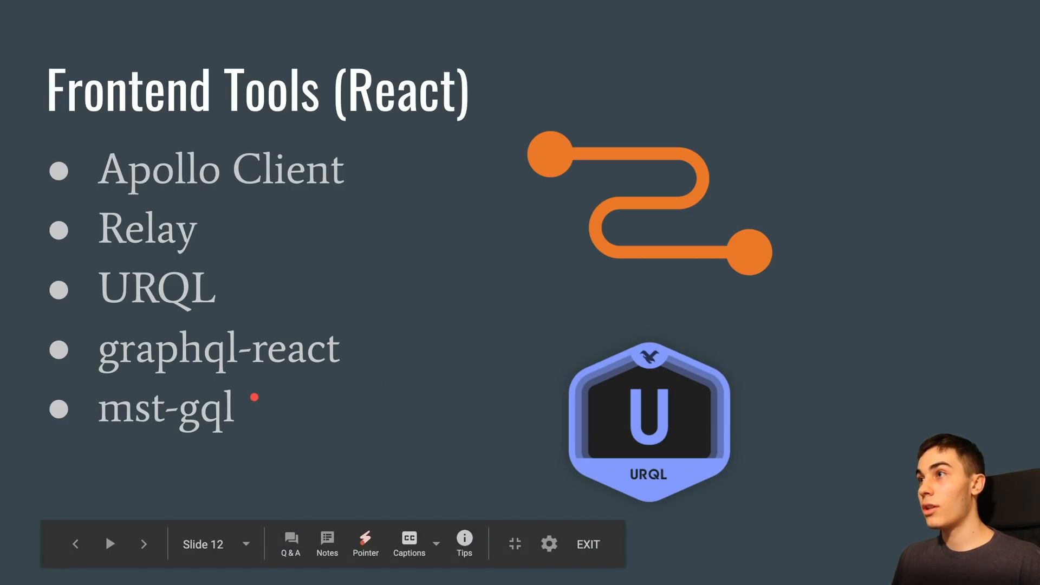
mouse_move(250, 430)
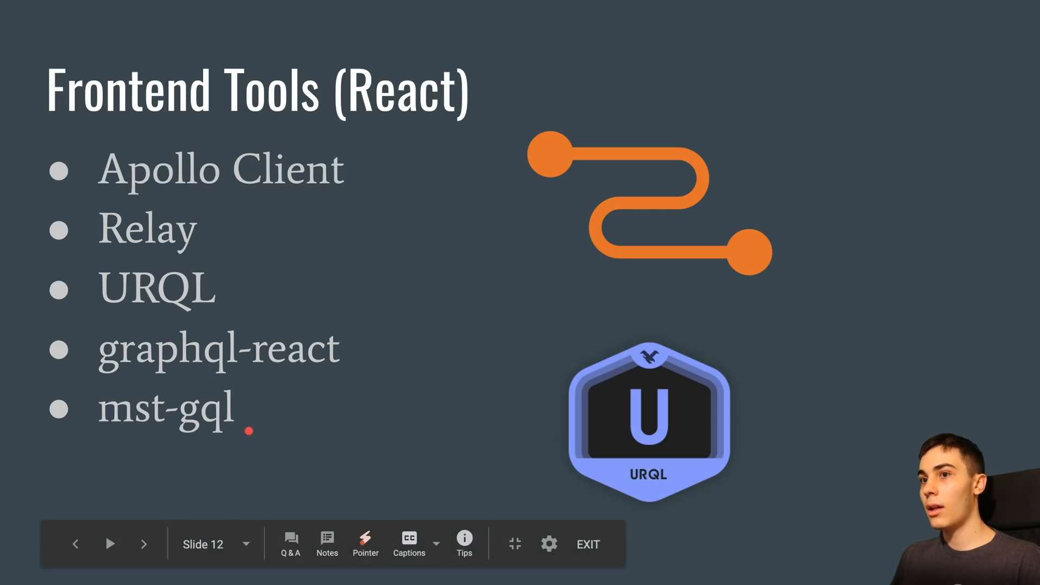
mouse_move(281, 408)
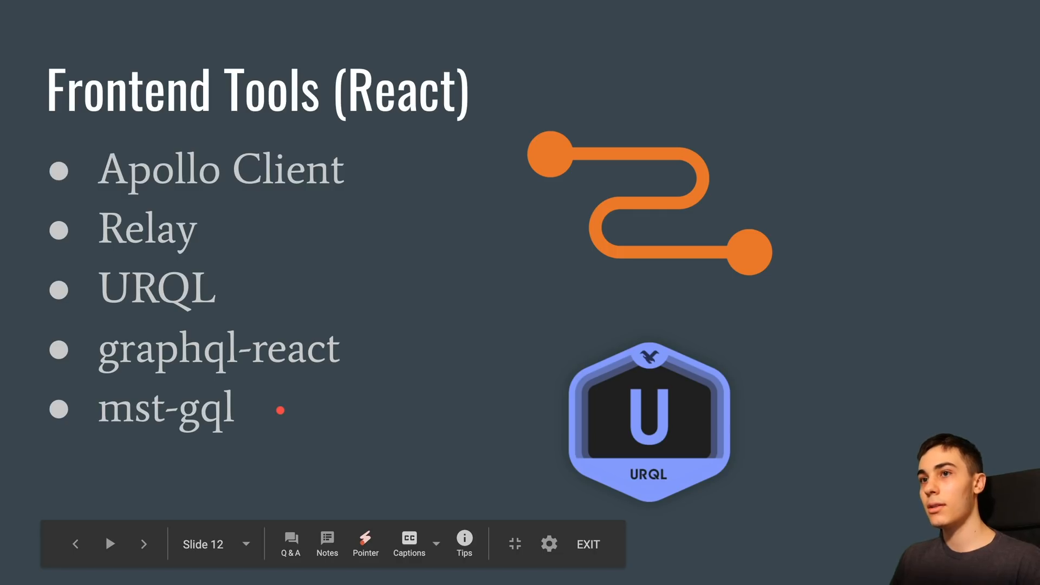
mouse_move(259, 422)
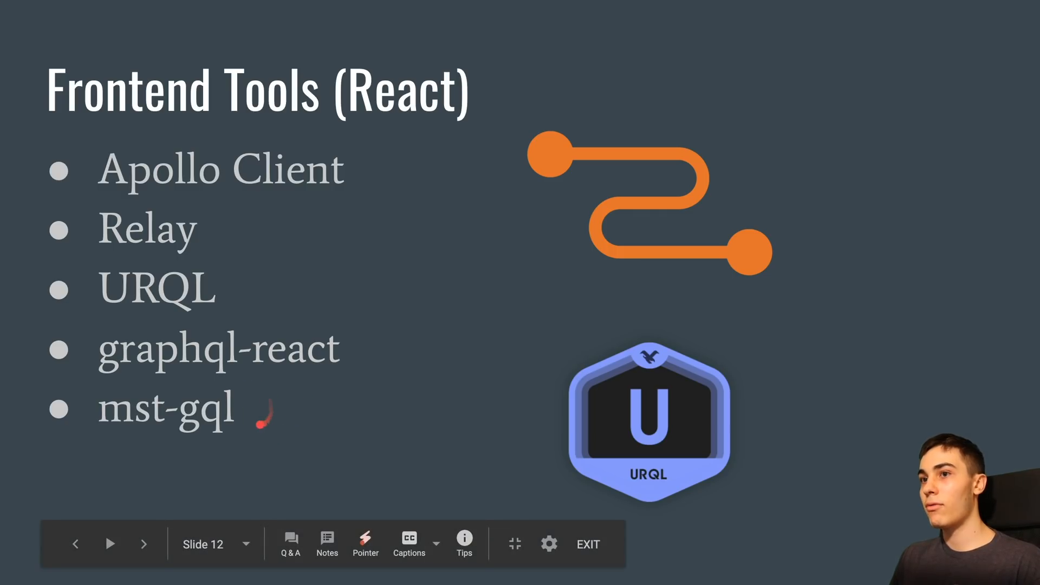
mouse_move(211, 228)
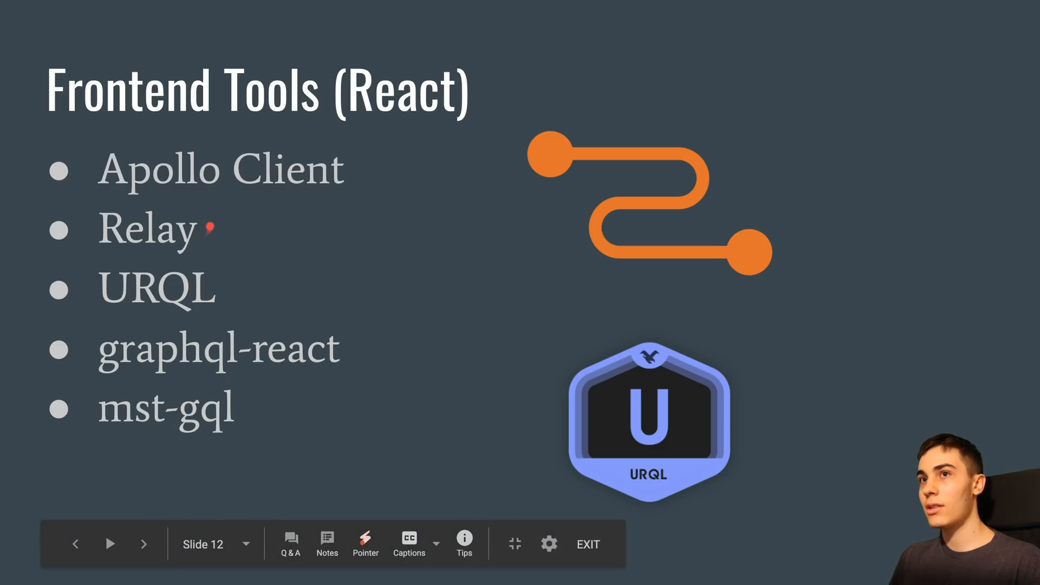